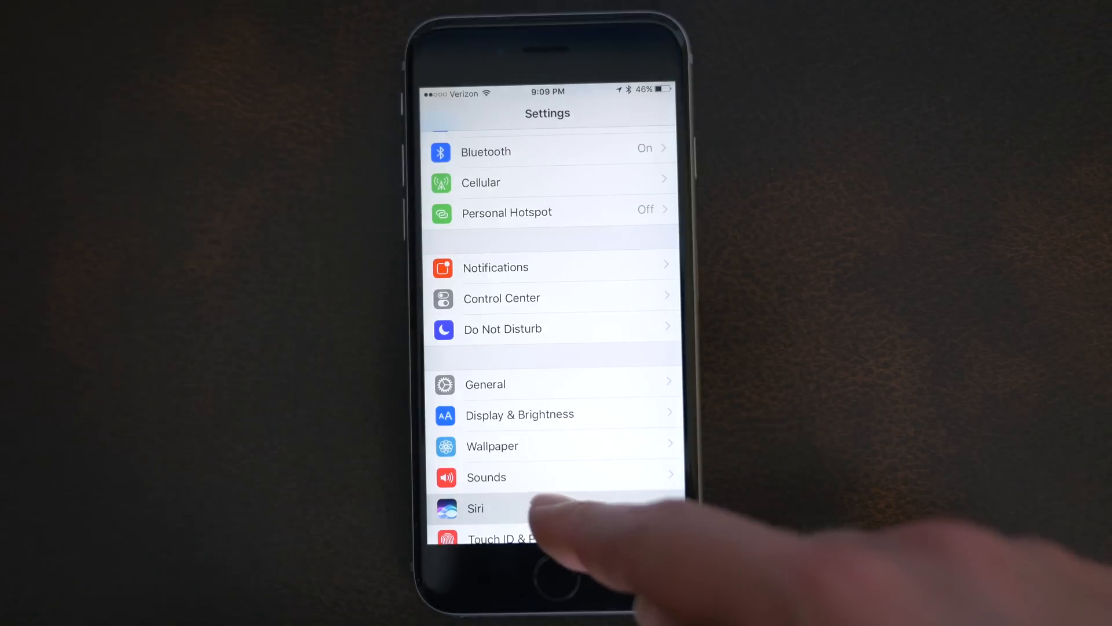
Step: Review the Siri Language list (English, United States) and return to the Siri page
{"action": "left_click", "coordinate": [475, 508]}
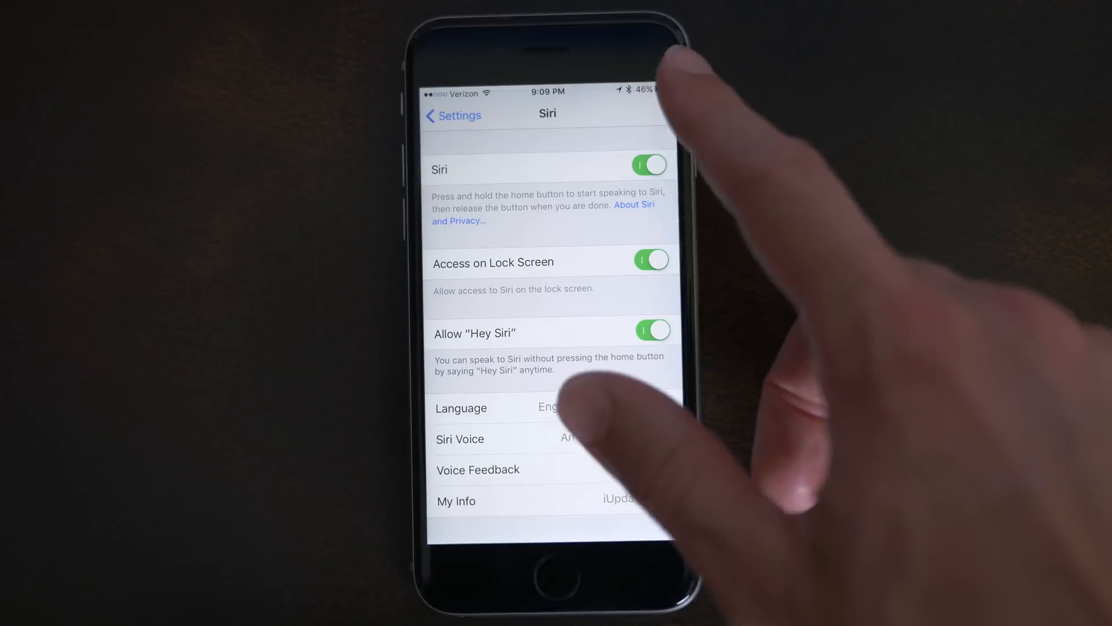
{"action": "left_click", "coordinate": [650, 165]}
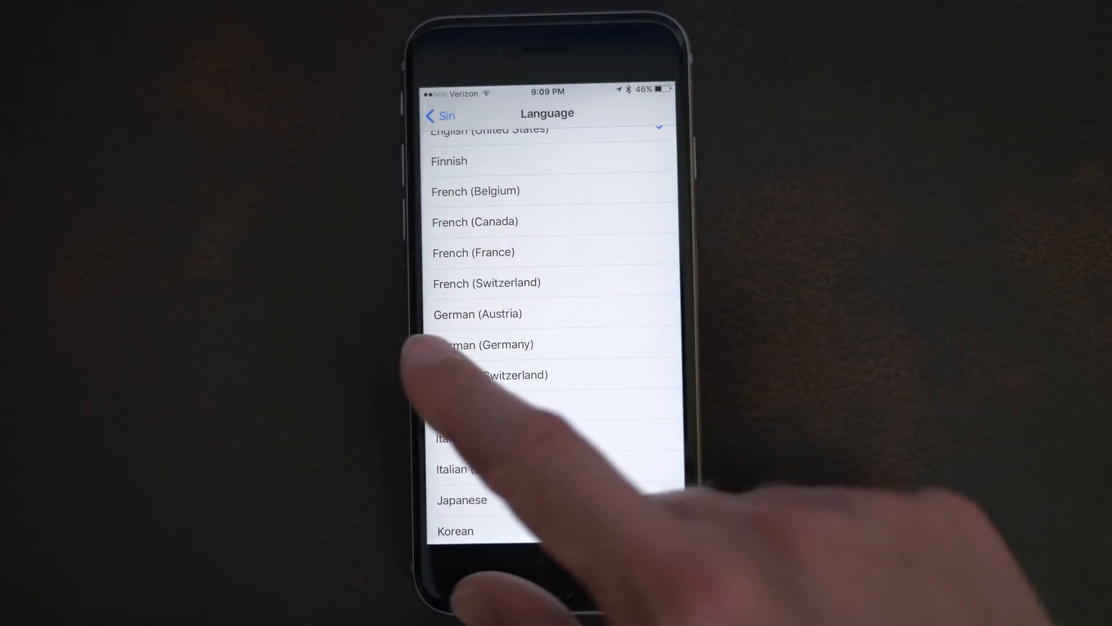
{"action": "left_click", "coordinate": [440, 115]}
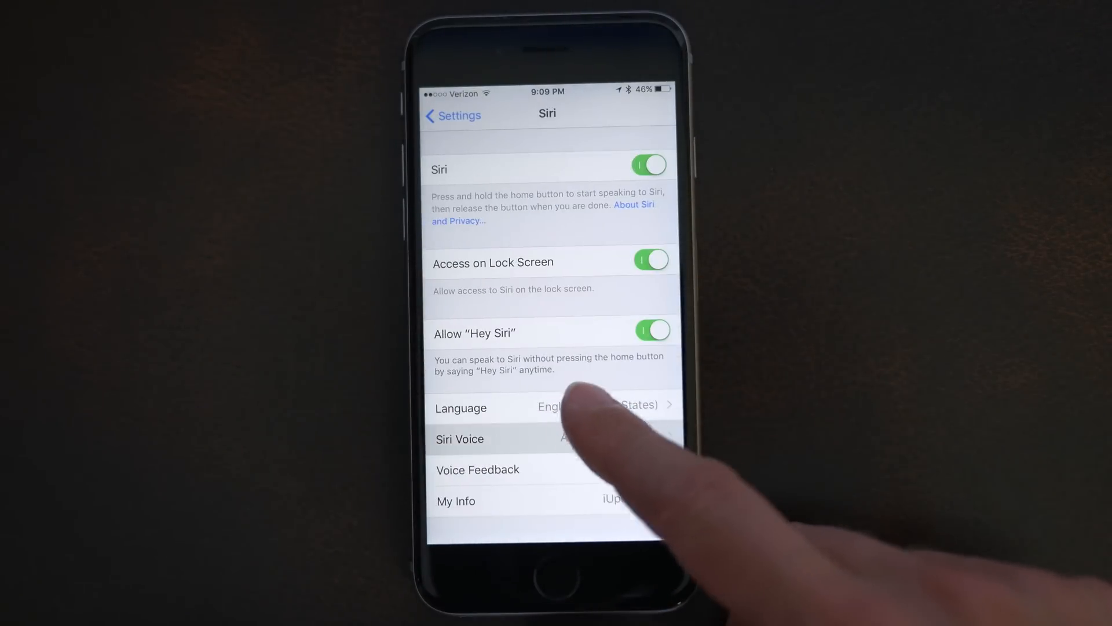